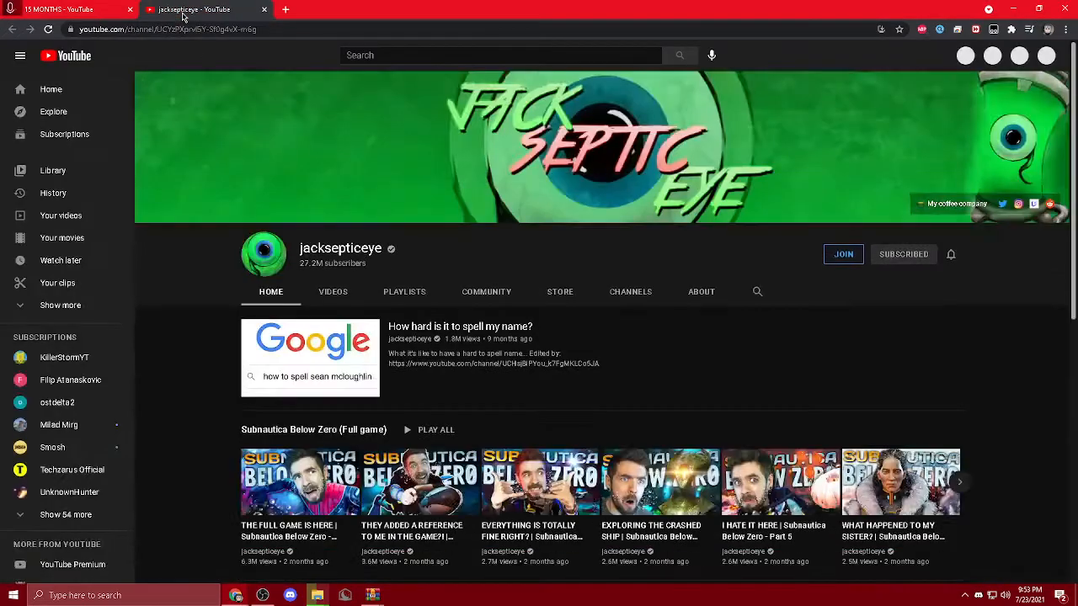
Step: Show jacksepticeye's Videos tab and browse down through the grid of older uploads
{"action": "left_click", "coordinate": [332, 292]}
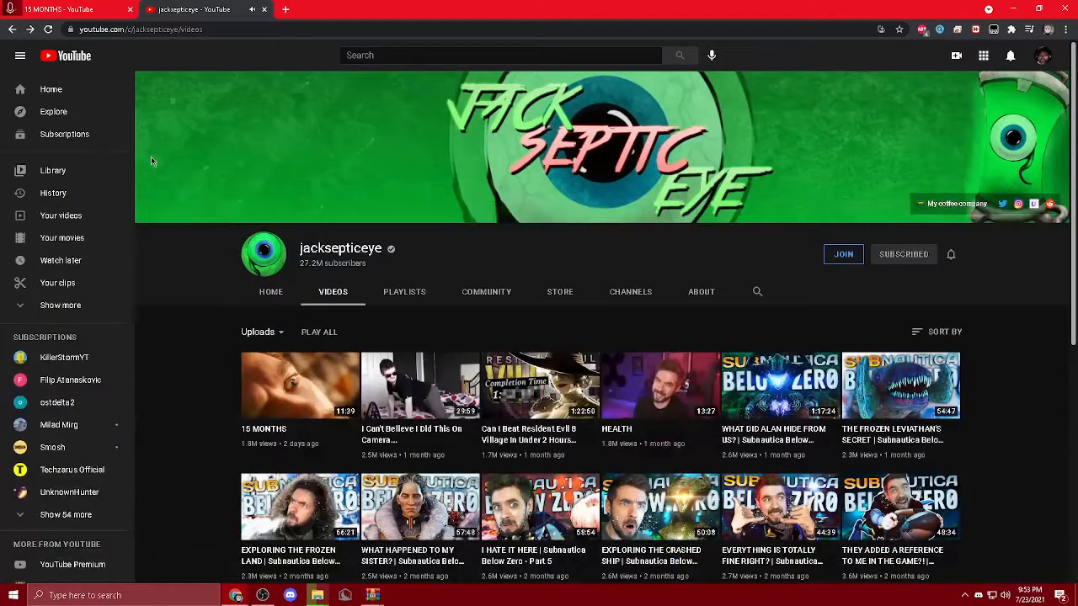
{"action": "mouse_move", "coordinate": [659, 385]}
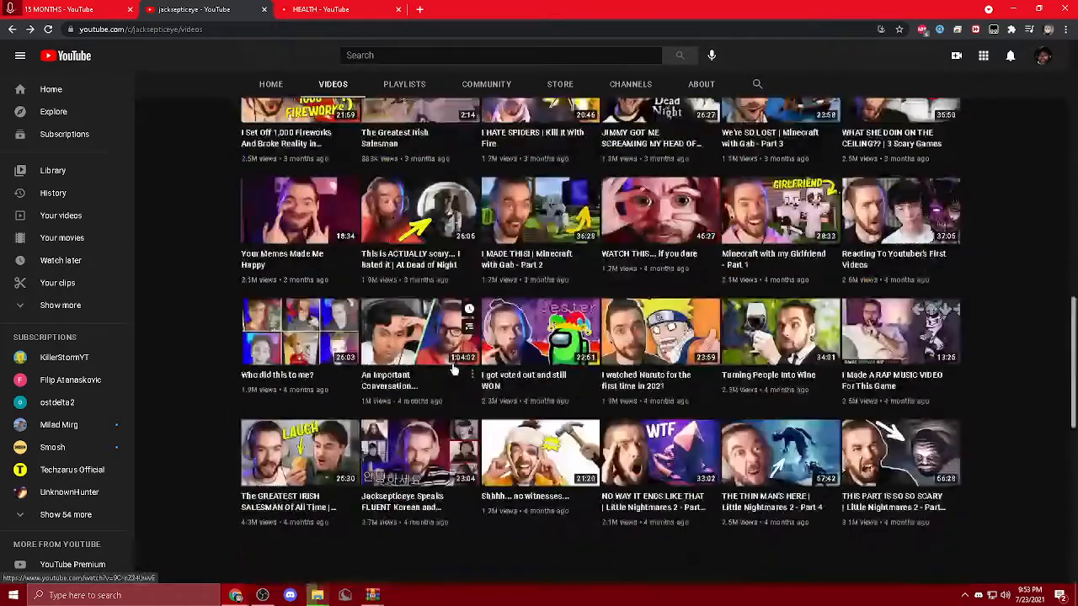
{"action": "scroll", "scroll_direction": "down", "scroll_amount": 3}
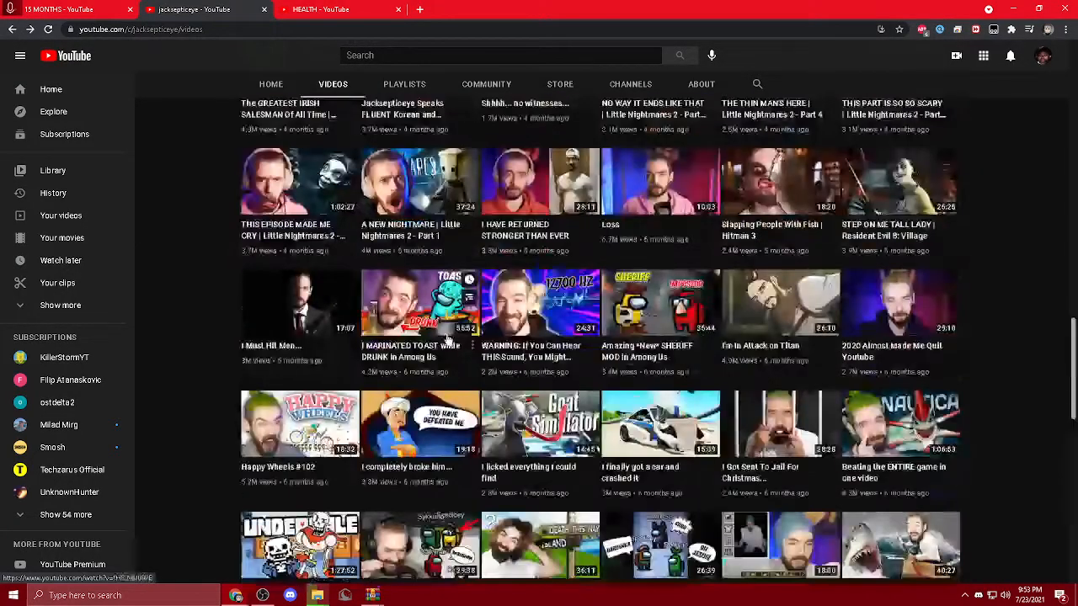
{"action": "scroll", "scroll_direction": "down", "scroll_amount": 3}
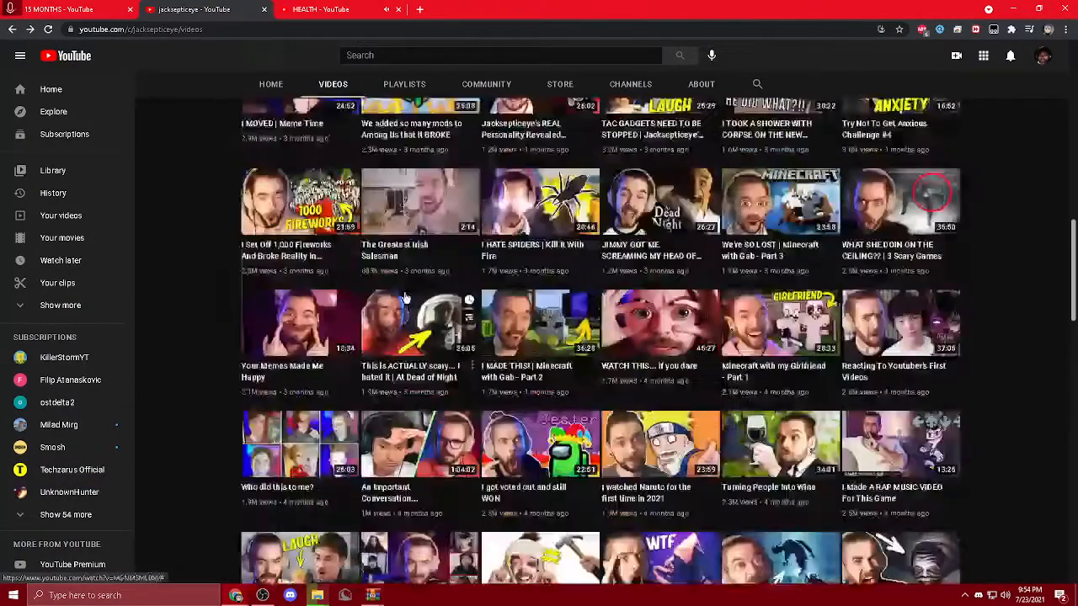
{"action": "scroll", "scroll_direction": "down", "scroll_amount": 3}
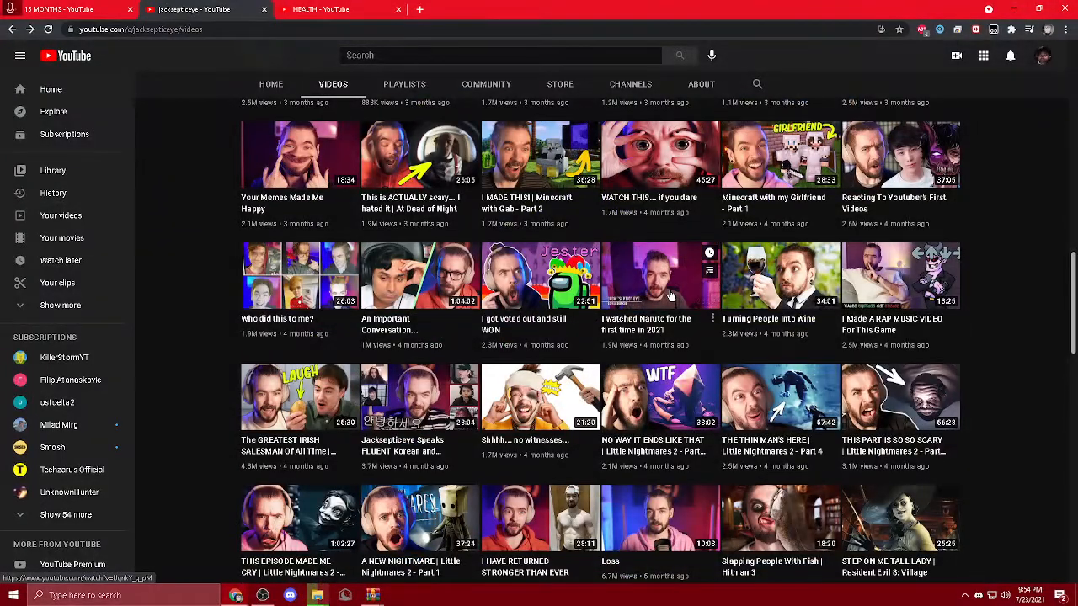
{"action": "scroll", "scroll_direction": "up", "scroll_amount": 3}
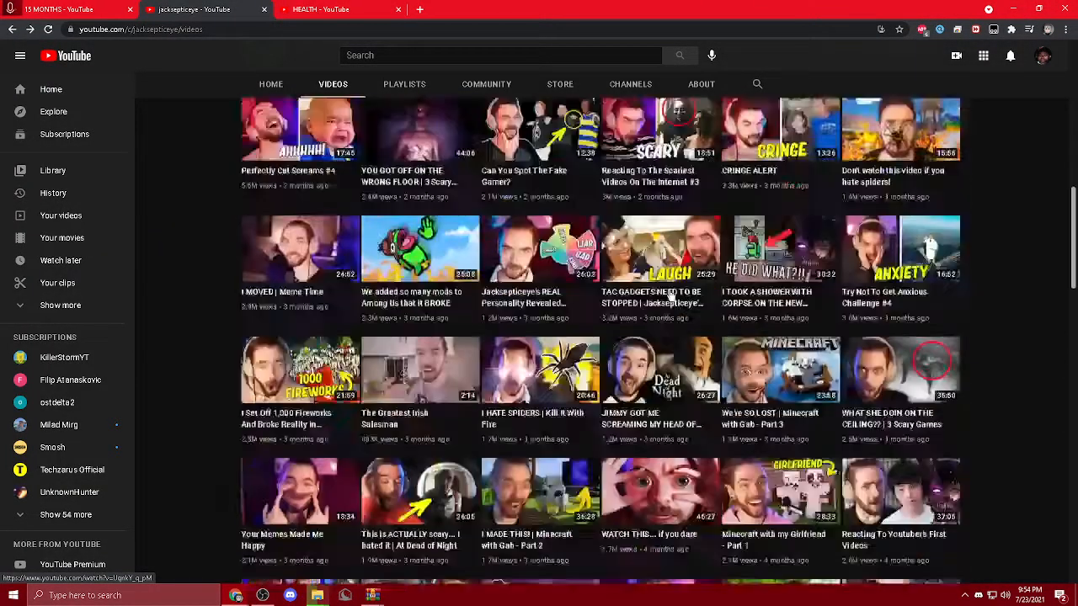
{"action": "scroll", "scroll_direction": "down", "scroll_amount": 3}
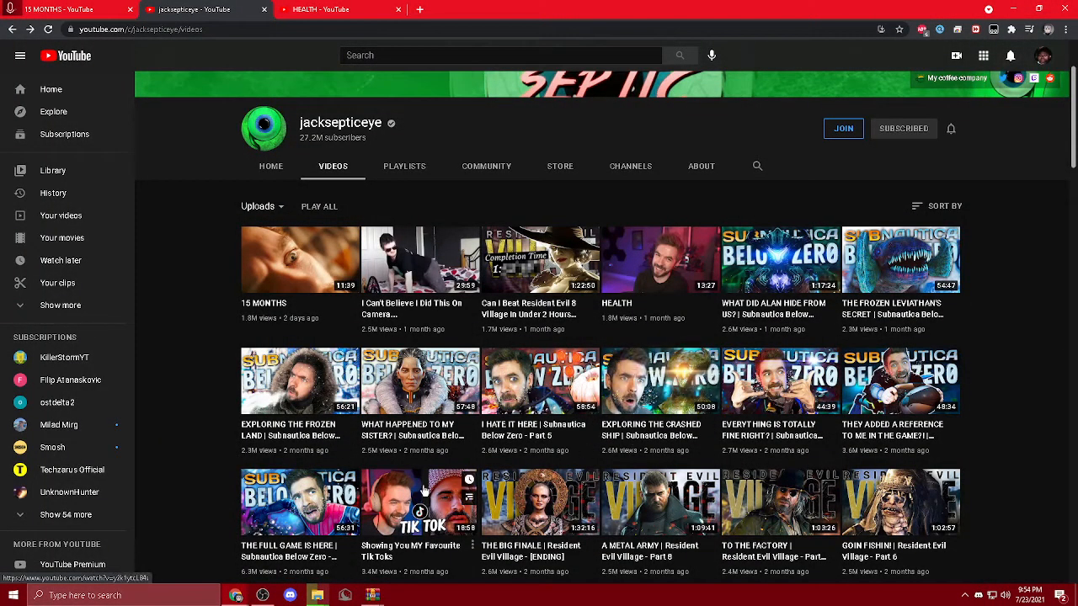
Step: Scroll down the 15 MONTHS video page
{"action": "scroll", "scroll_direction": "down", "scroll_amount": 3}
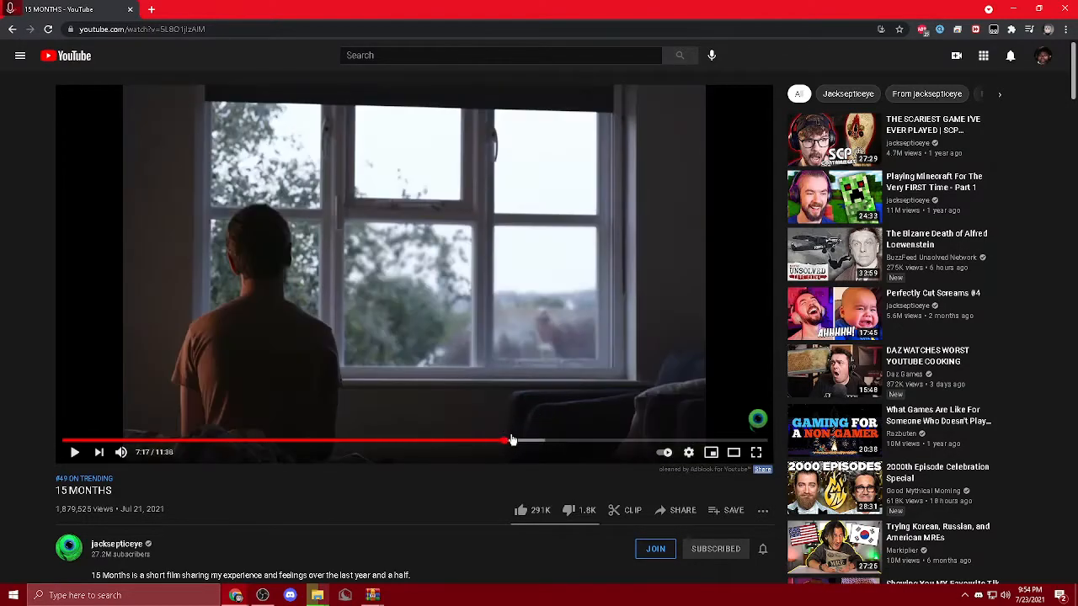
{"action": "mouse_move", "coordinate": [112, 442]}
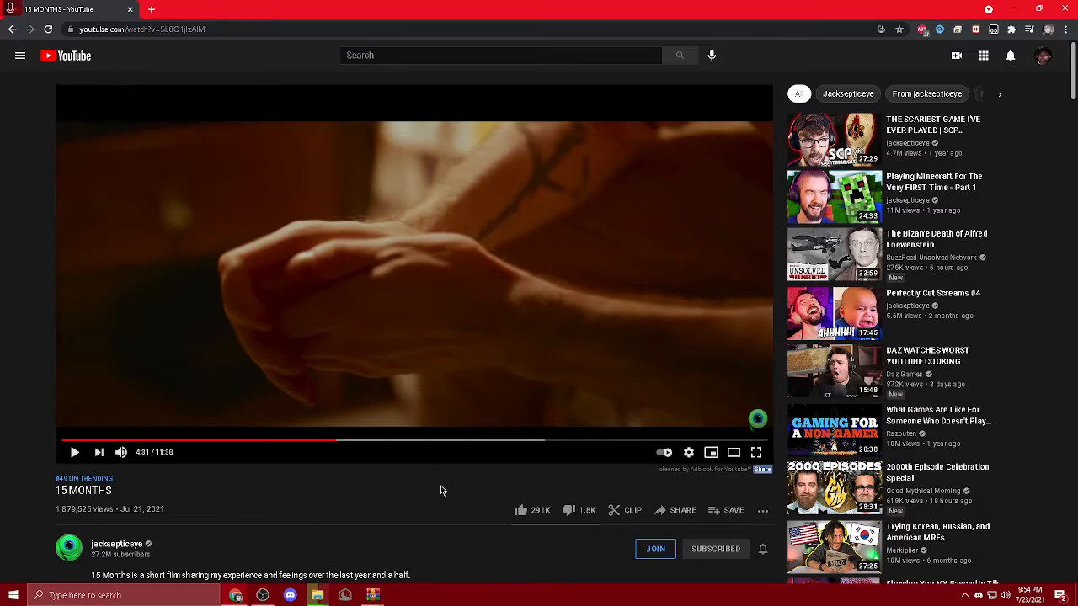
Step: Scroll down into the comments on the 15 MONTHS film
{"action": "scroll", "scroll_direction": "down", "scroll_amount": 3}
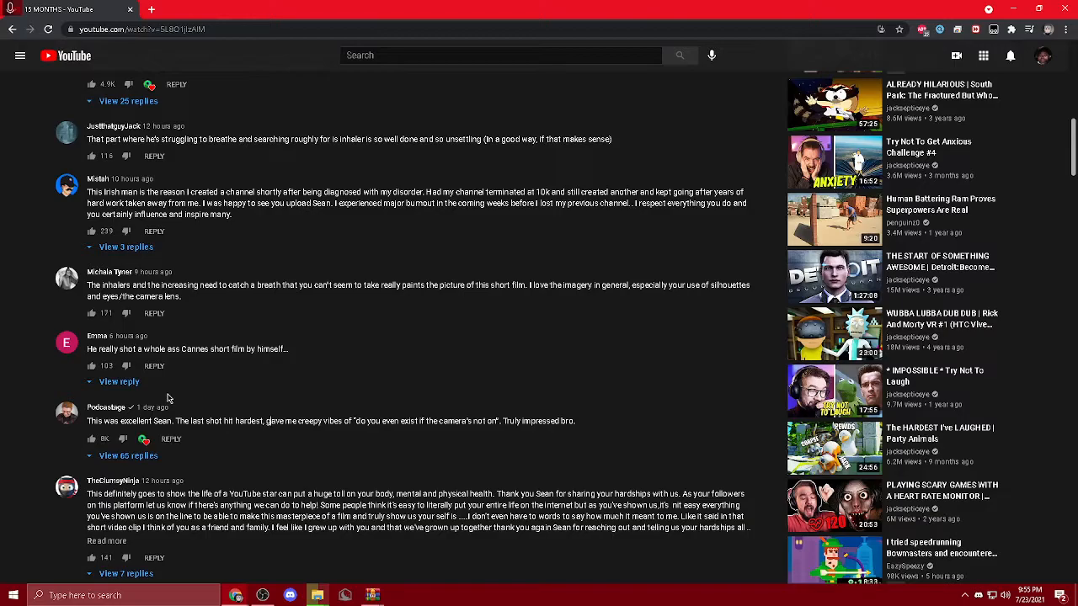
{"action": "mouse_move", "coordinate": [353, 462]}
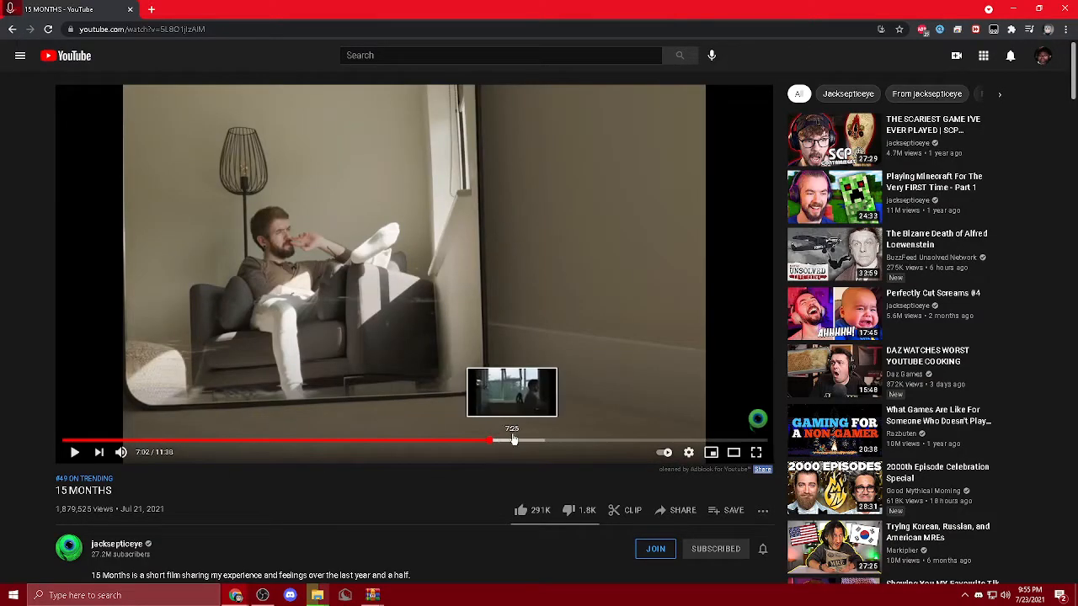
{"action": "mouse_move", "coordinate": [509, 439]}
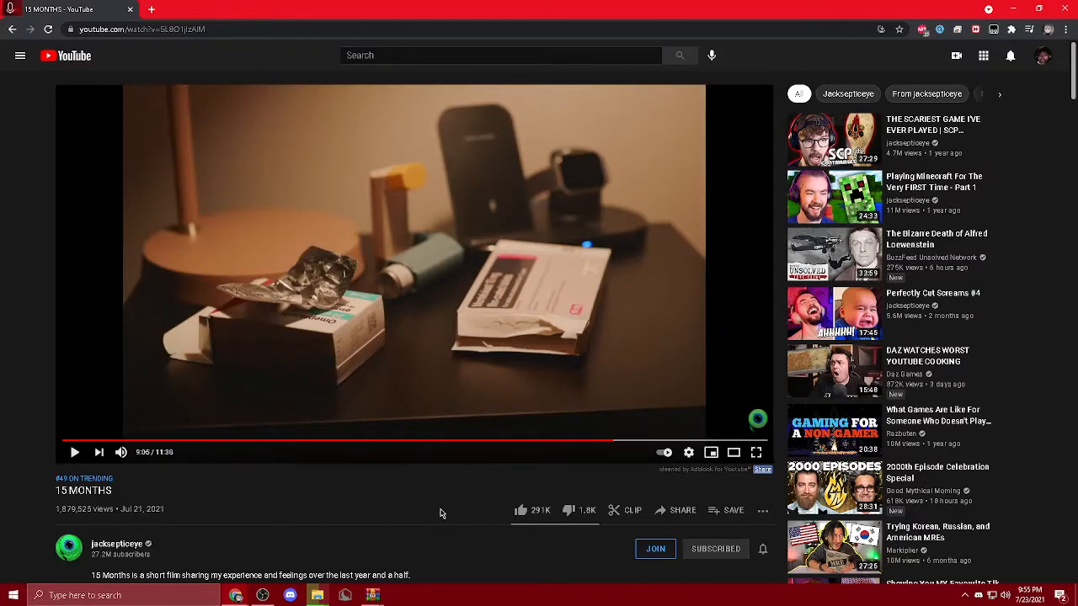
{"action": "scroll", "scroll_direction": "down", "scroll_amount": 3}
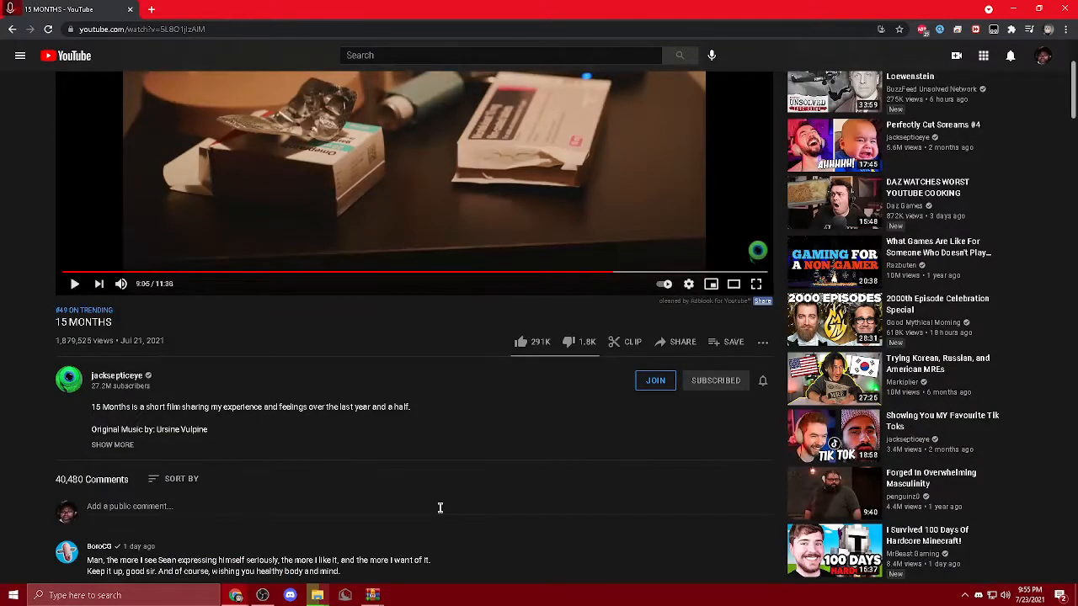
{"action": "mouse_move", "coordinate": [42, 458]}
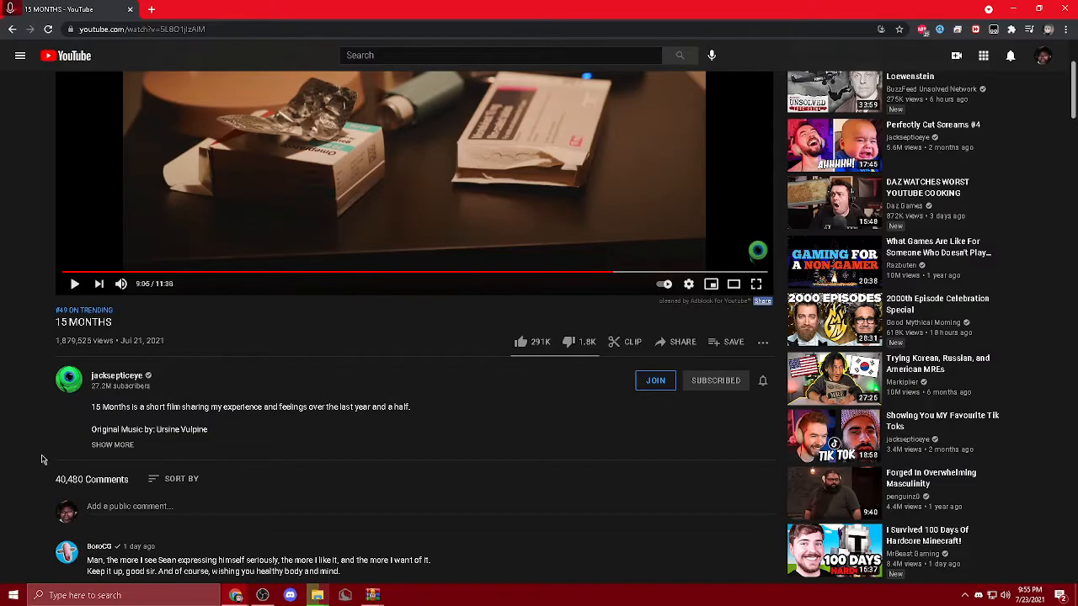
{"action": "scroll", "scroll_direction": "down", "scroll_amount": 3}
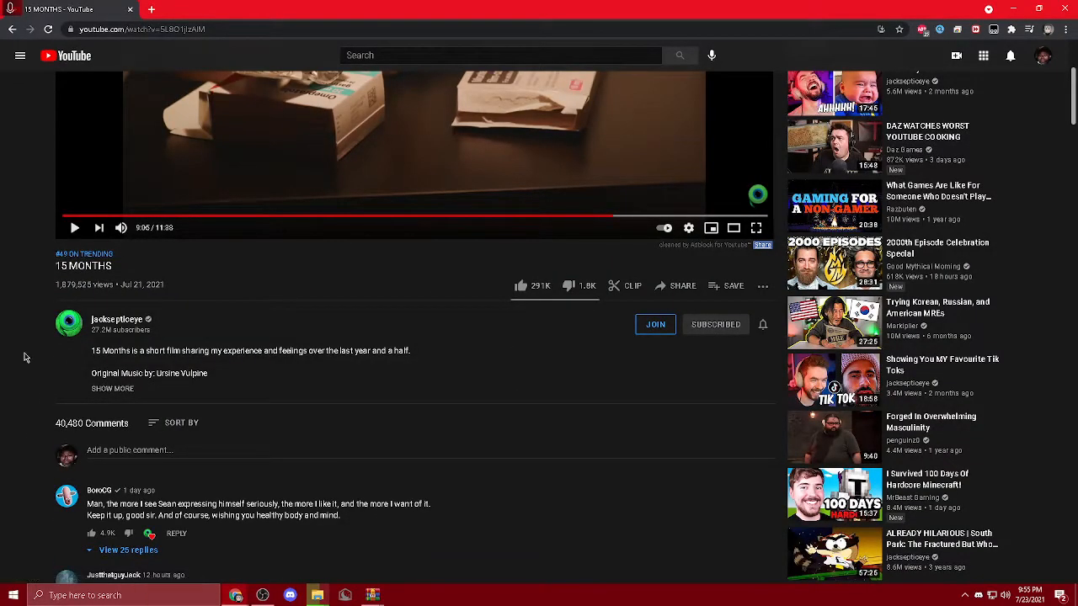
{"action": "scroll", "scroll_direction": "down", "scroll_amount": 3}
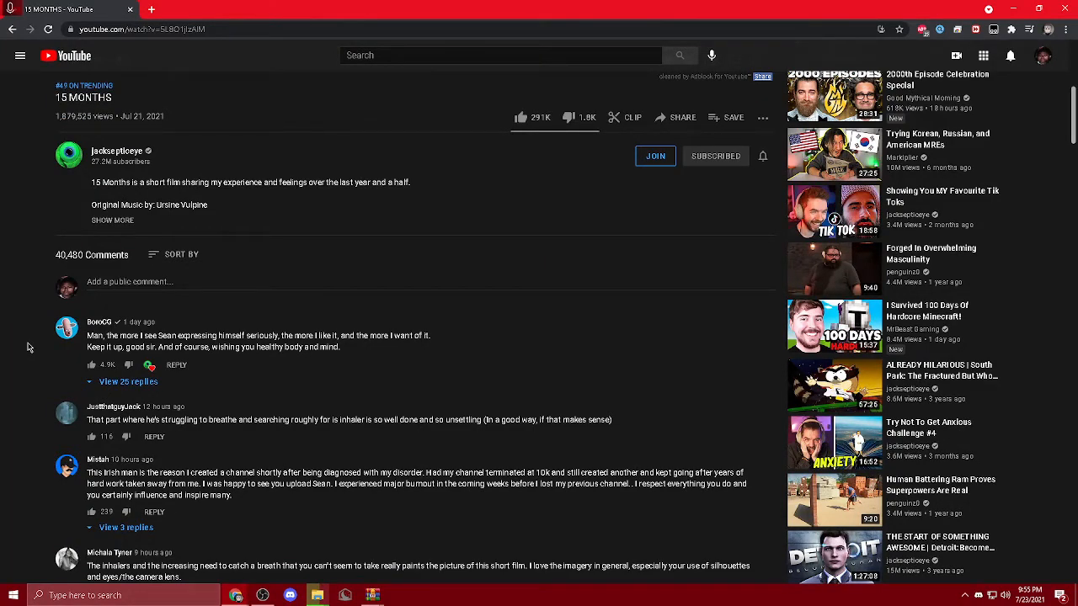
{"action": "scroll", "scroll_direction": "down", "scroll_amount": 3}
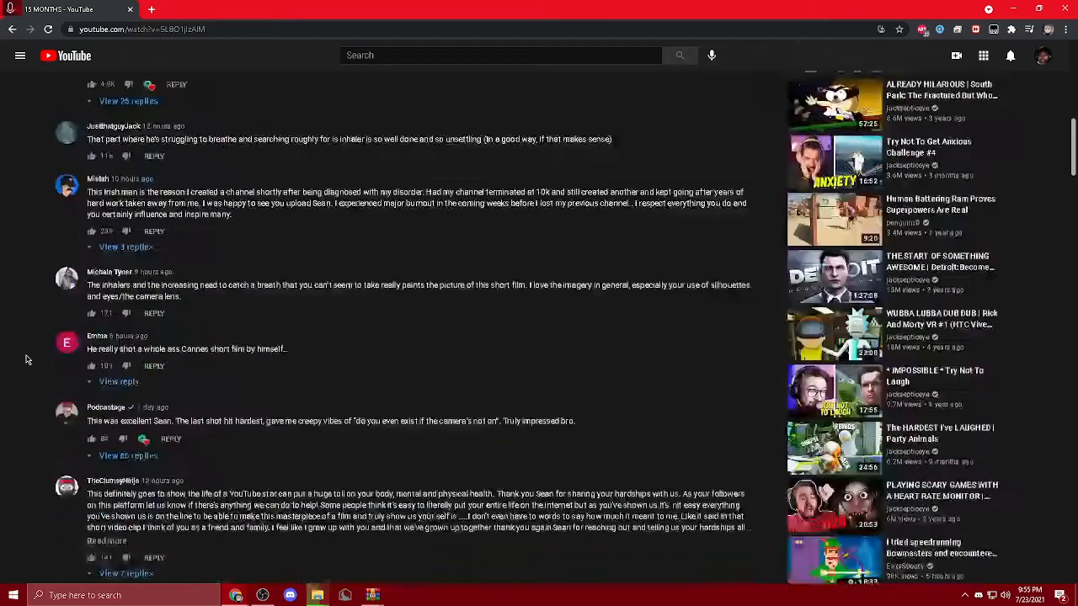
{"action": "left_click", "coordinate": [105, 407]}
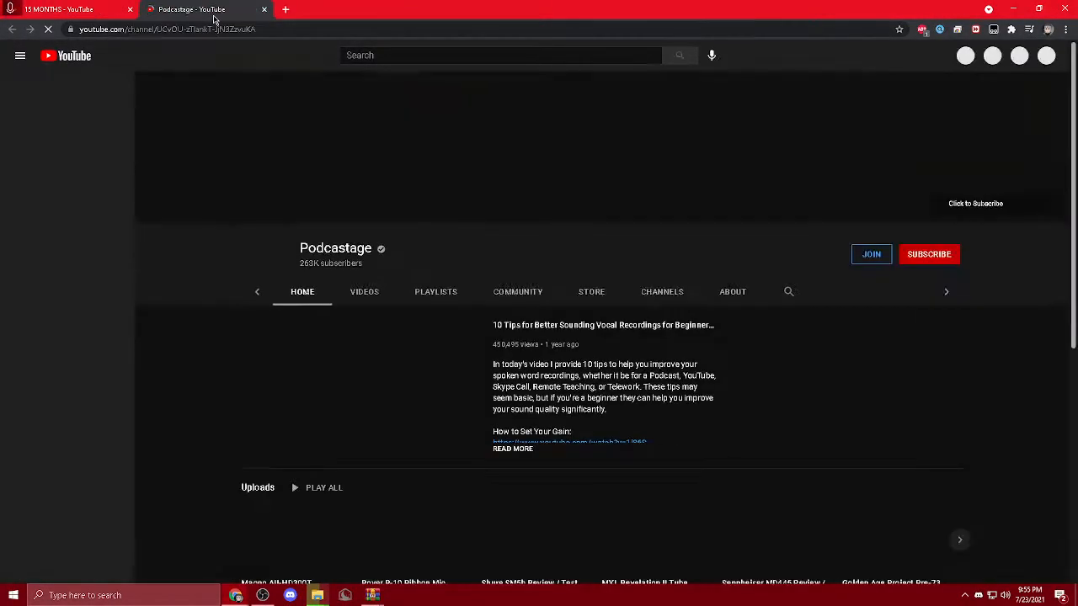
{"action": "left_click", "coordinate": [72, 10]}
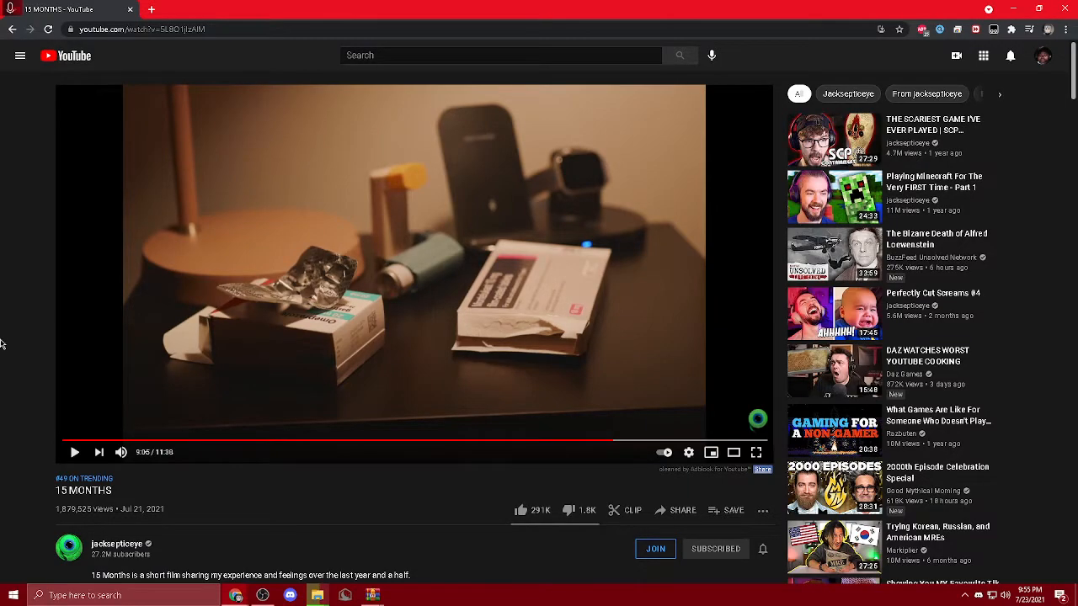
{"action": "mouse_move", "coordinate": [656, 449]}
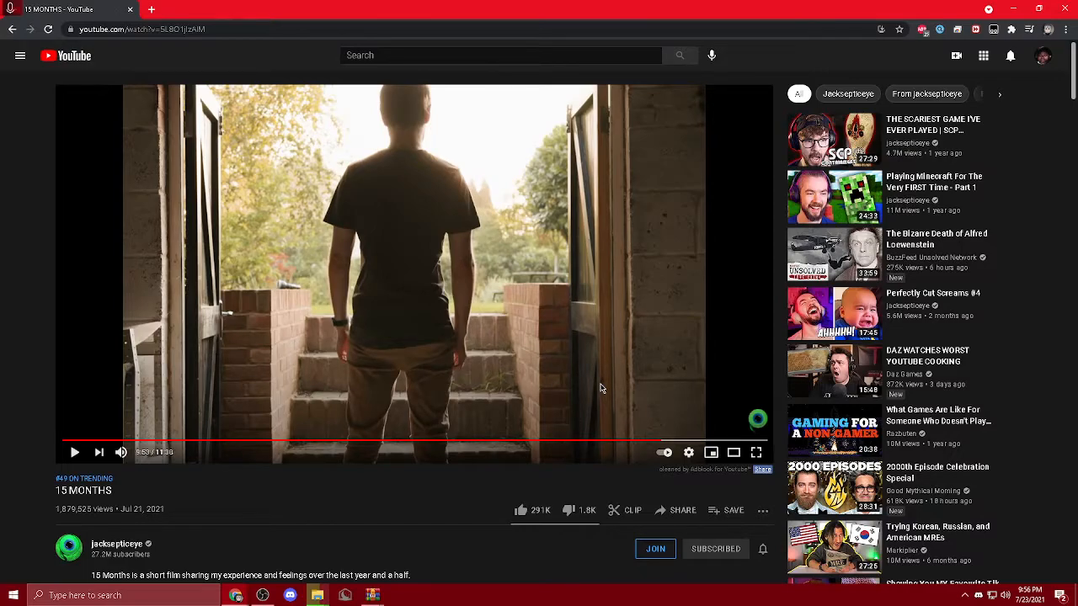
Step: Toggle playback of 15 MONTHS and seek back to the hands close-up near 4:39
{"action": "left_click", "coordinate": [593, 441]}
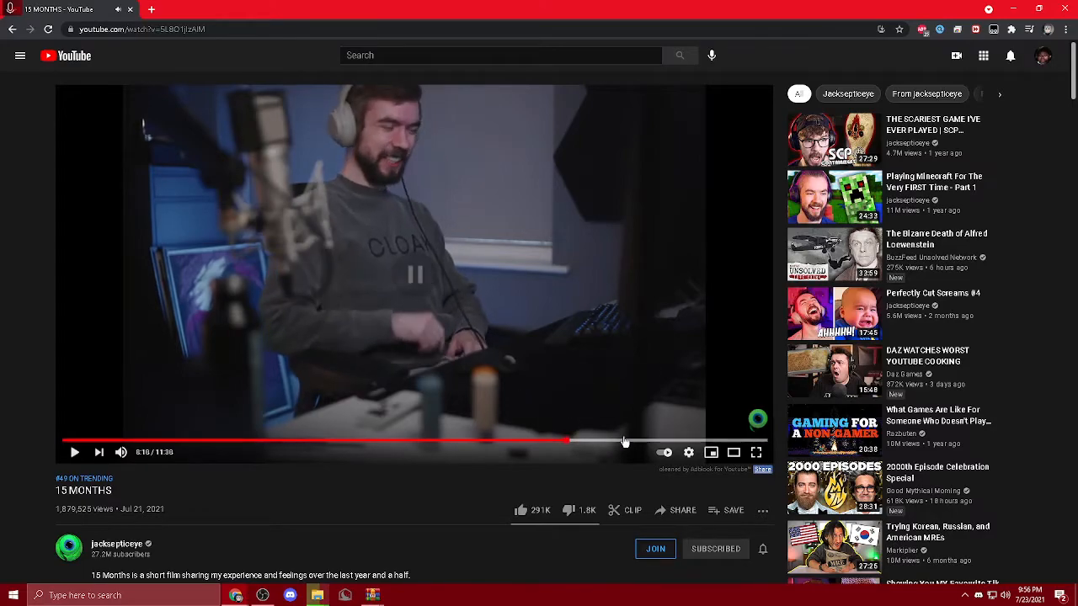
{"action": "left_click", "coordinate": [623, 440]}
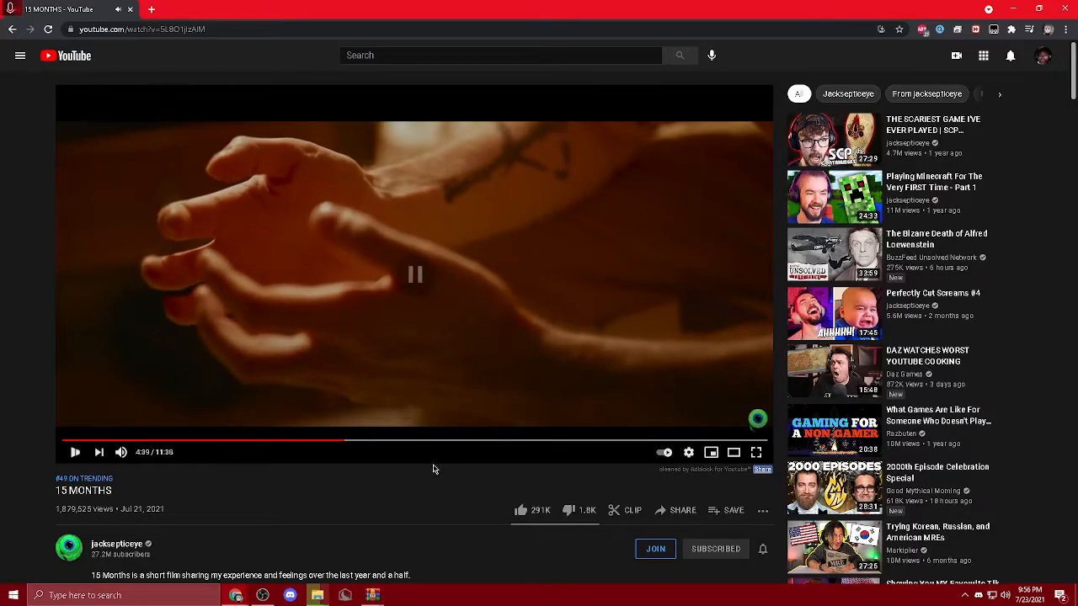
{"action": "scroll", "scroll_direction": "down", "scroll_amount": 3}
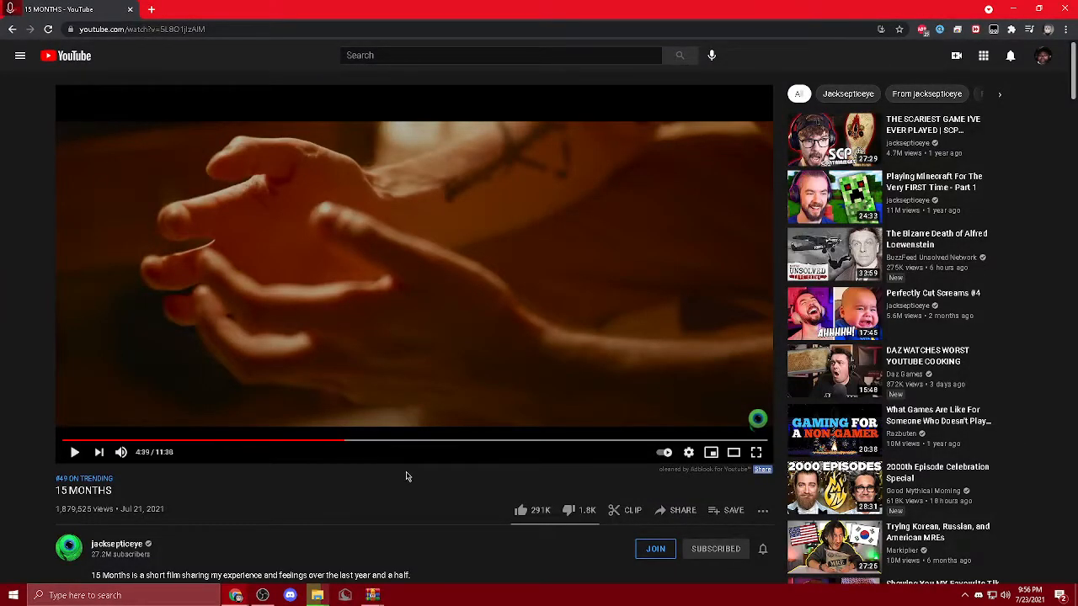
Step: Scroll the page, jump the film to around 7:25, then select the video's web address
{"action": "scroll", "scroll_direction": "down", "scroll_amount": 3}
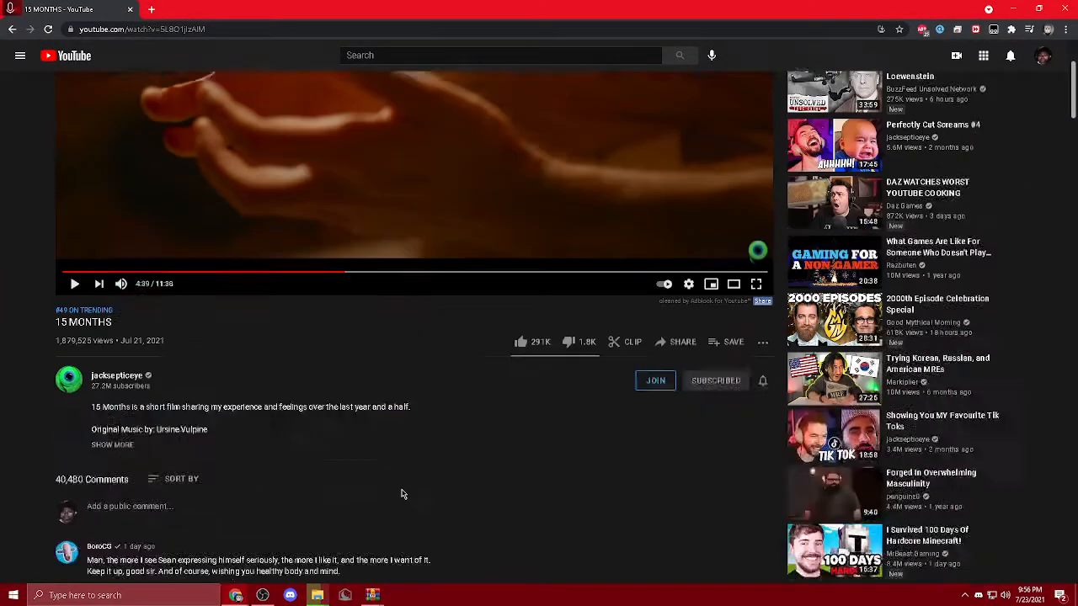
{"action": "scroll", "scroll_direction": "down", "scroll_amount": 3}
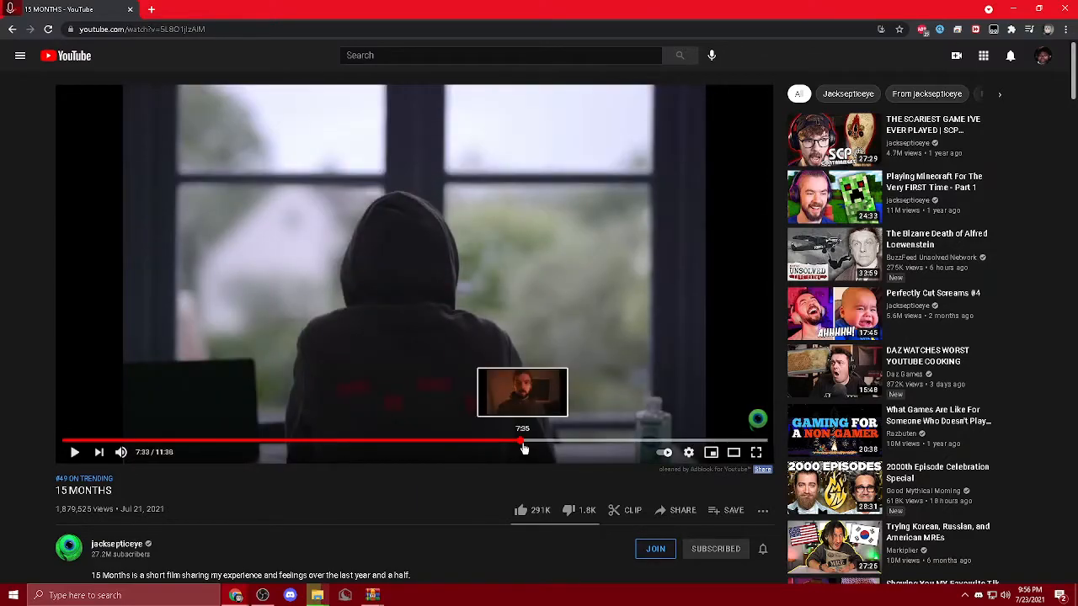
{"action": "left_click", "coordinate": [568, 440]}
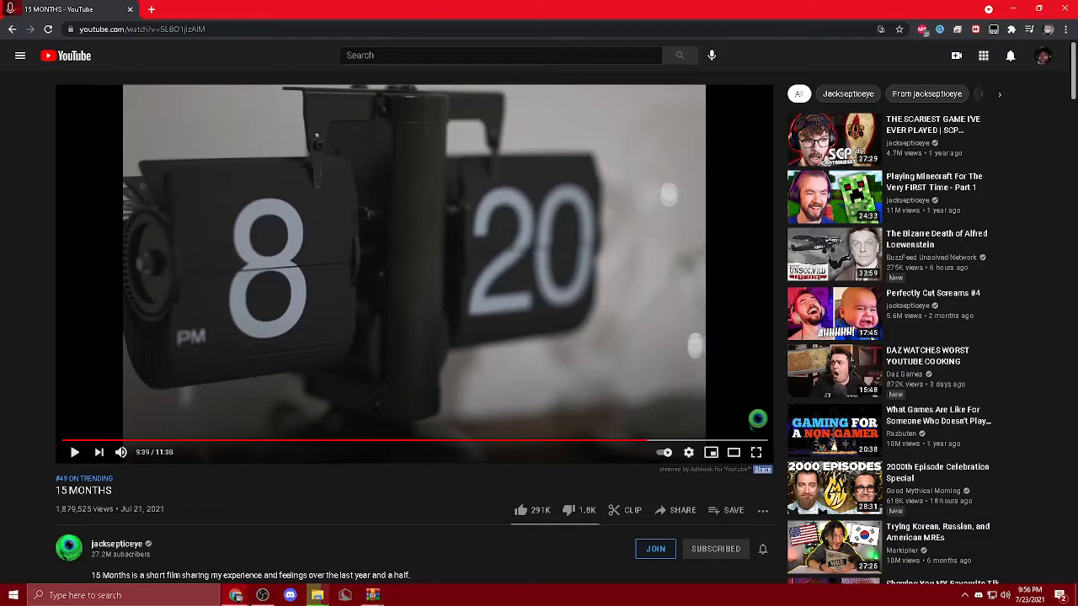
{"action": "mouse_move", "coordinate": [1065, 345]}
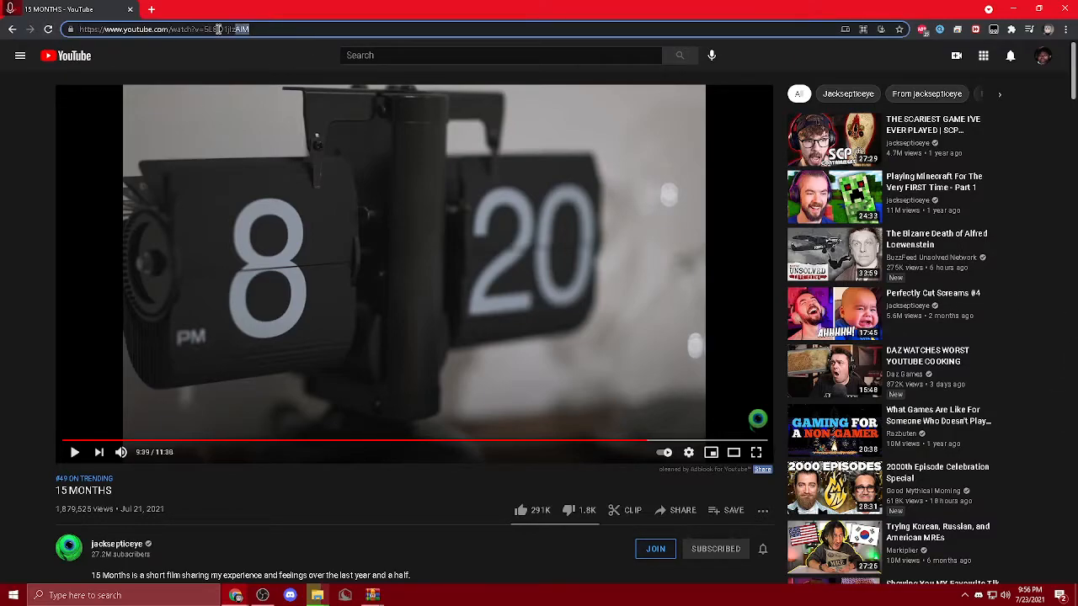
{"action": "left_click", "coordinate": [290, 440]}
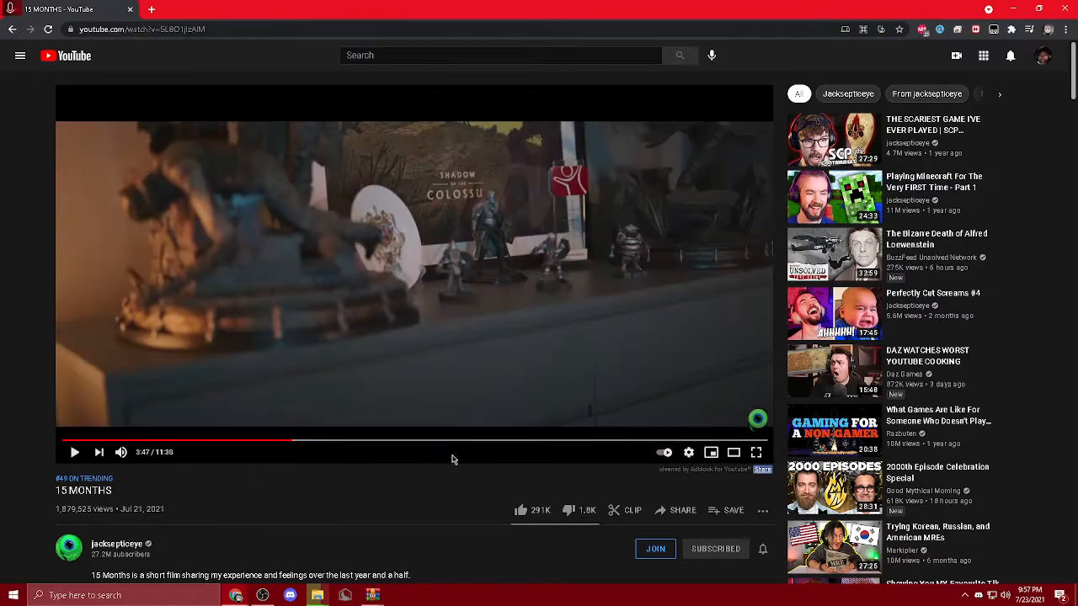